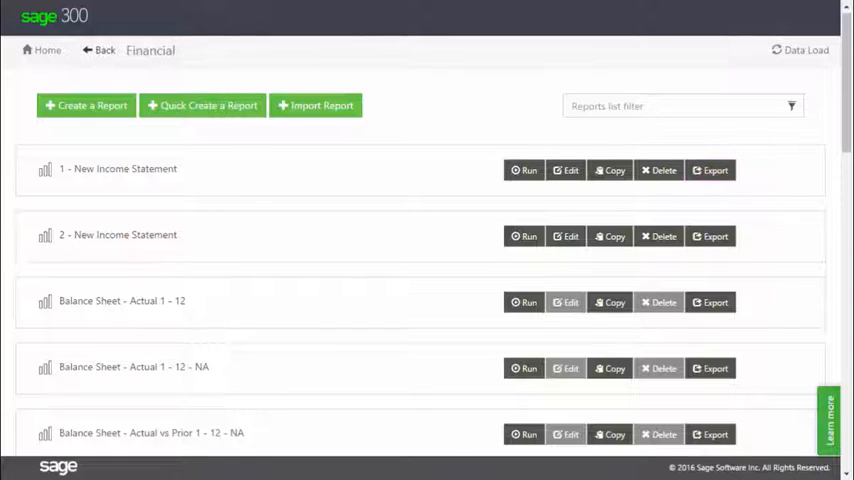
pyautogui.moveTo(684, 277)
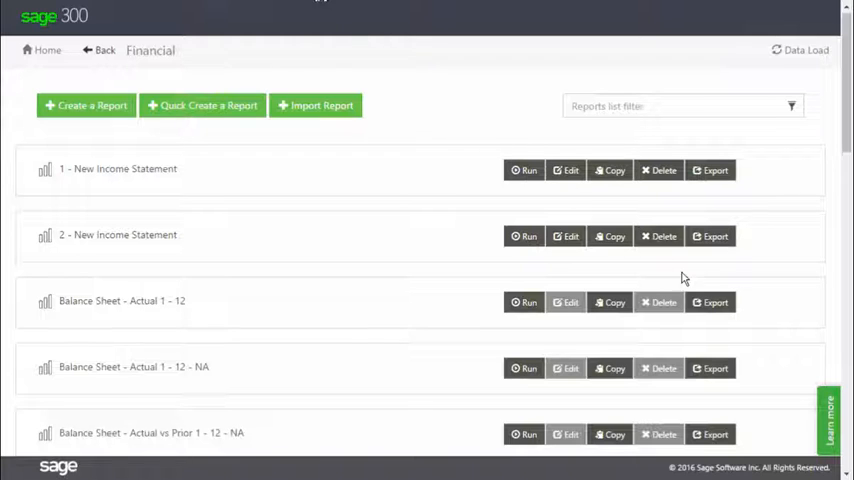
# Start exporting the Balance Sheet report from the Financial reports list.
pyautogui.click(710, 302)
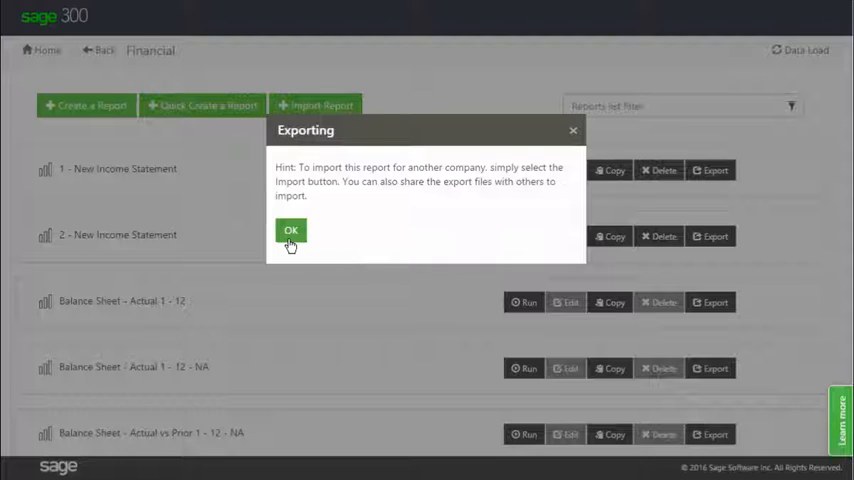
# Acknowledge the exporting hint so the Balance Sheet .repdef file downloads.
pyautogui.click(290, 230)
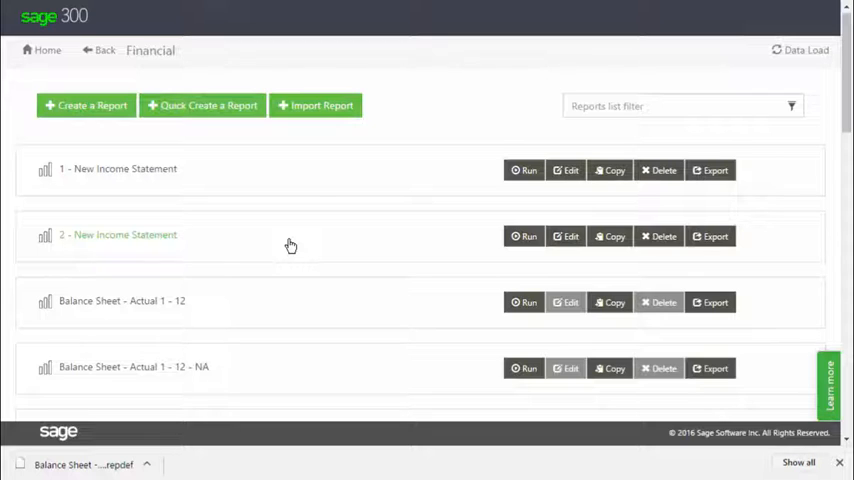
pyautogui.moveTo(305, 172)
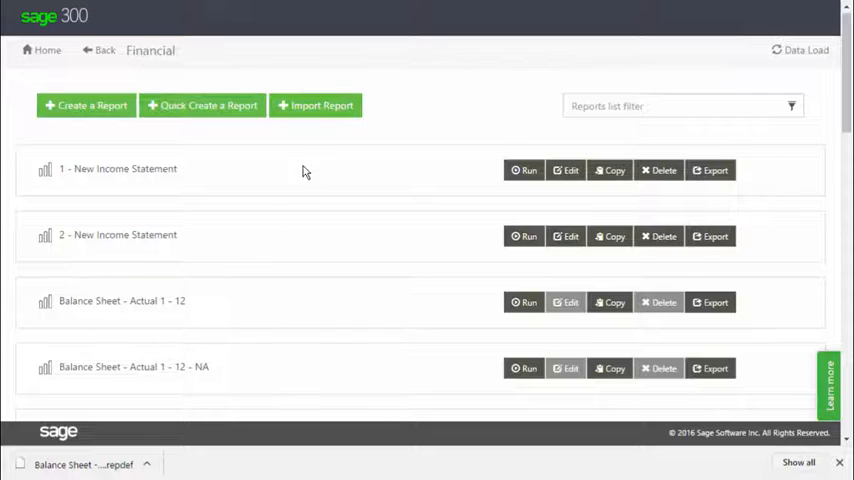
pyautogui.moveTo(316, 105)
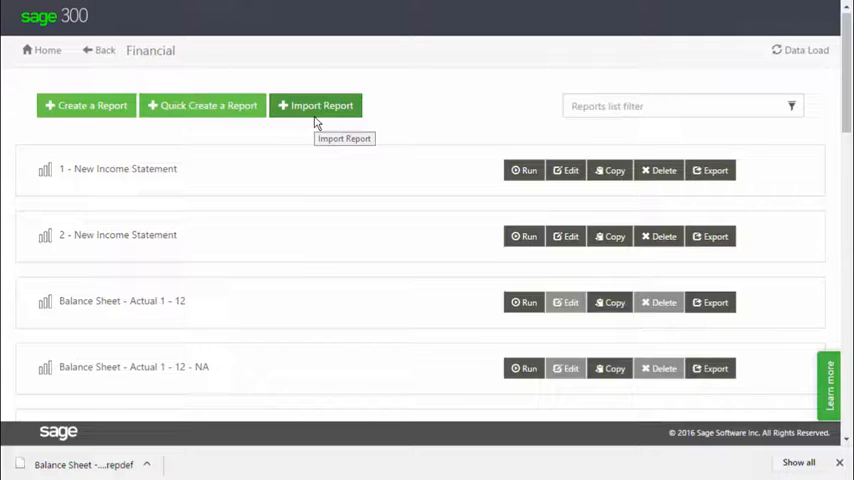
# Import 'Balance Sheet - US 1 - 12.repdef' and locate the new report in the Financial list.
pyautogui.click(316, 105)
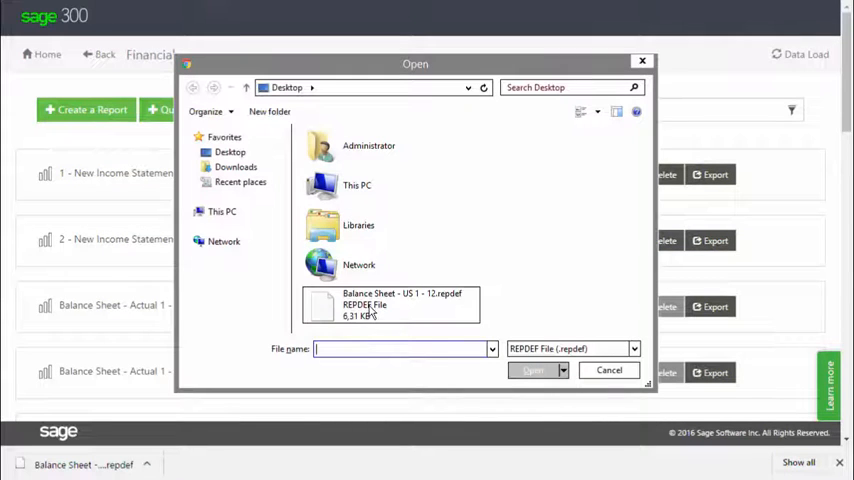
pyautogui.click(390, 305)
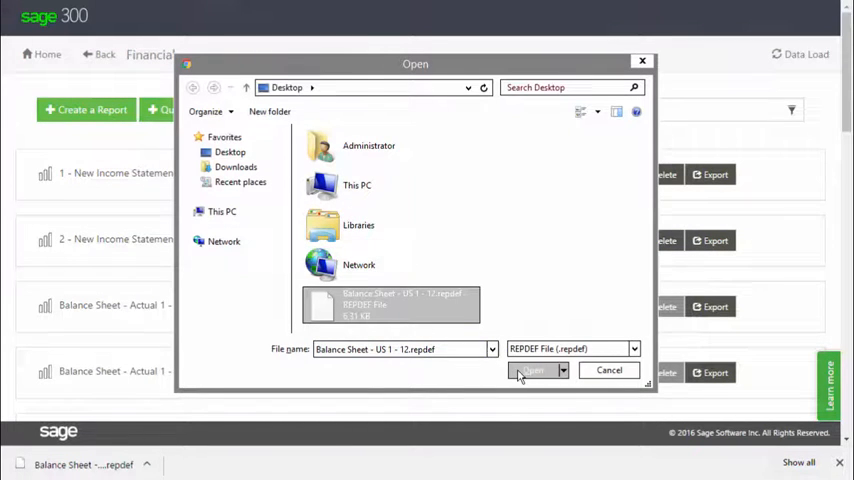
pyautogui.click(533, 370)
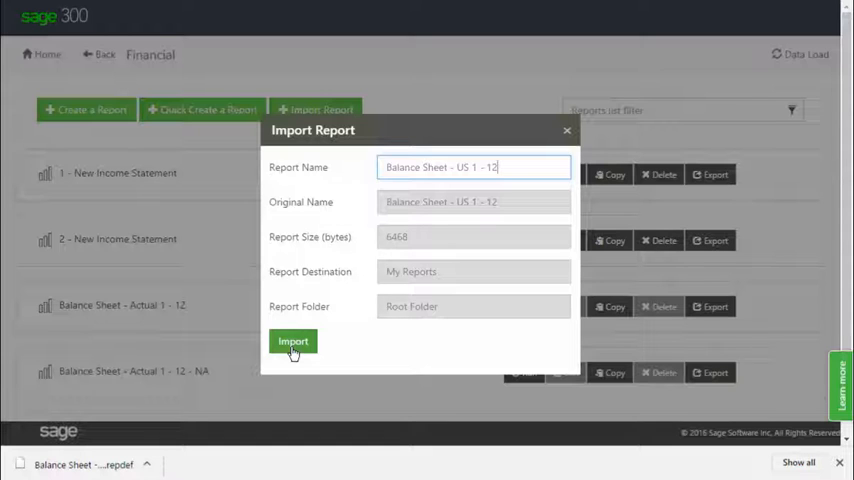
pyautogui.click(293, 341)
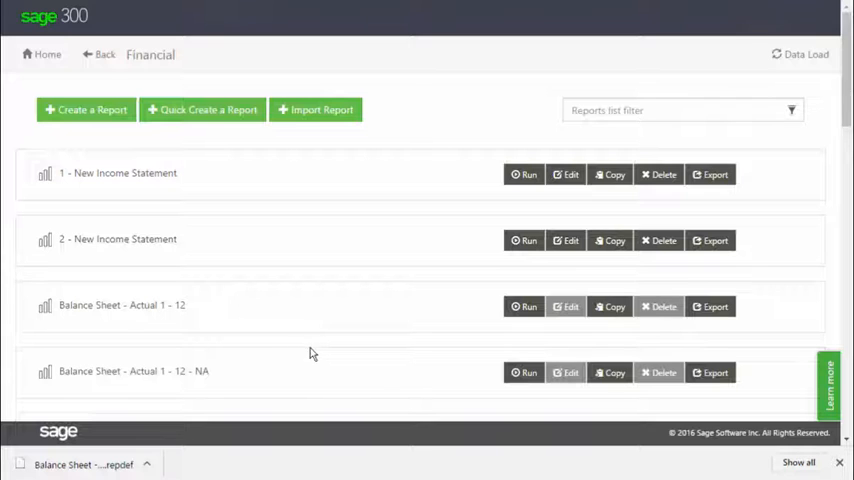
pyautogui.scroll(-3)
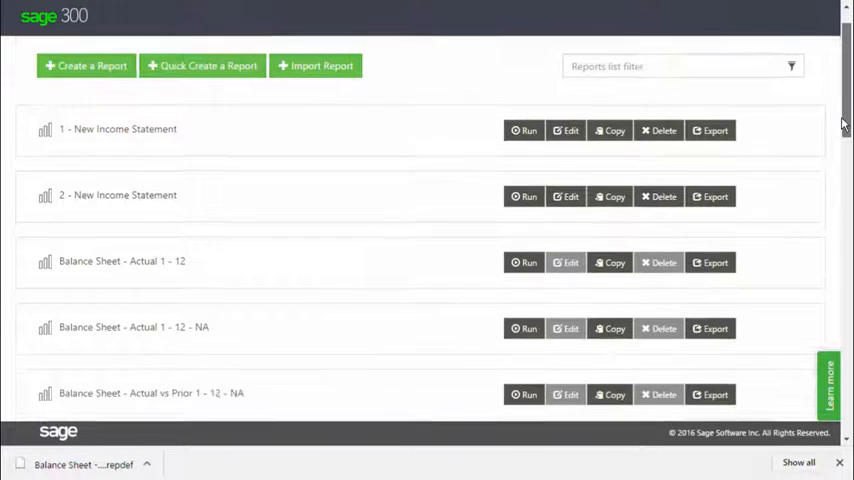
pyautogui.scroll(-3)
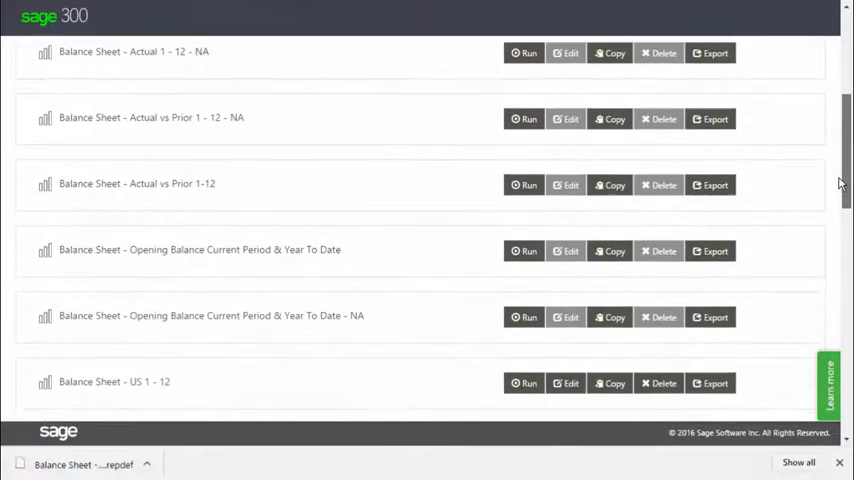